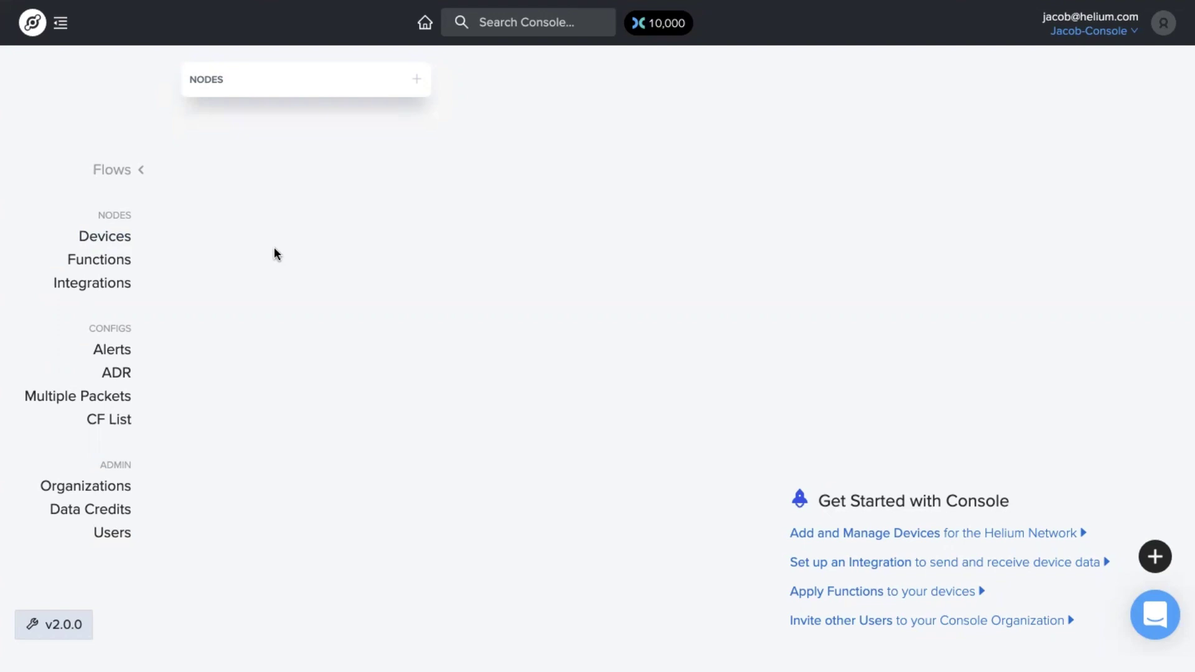
pyautogui.moveTo(411, 161)
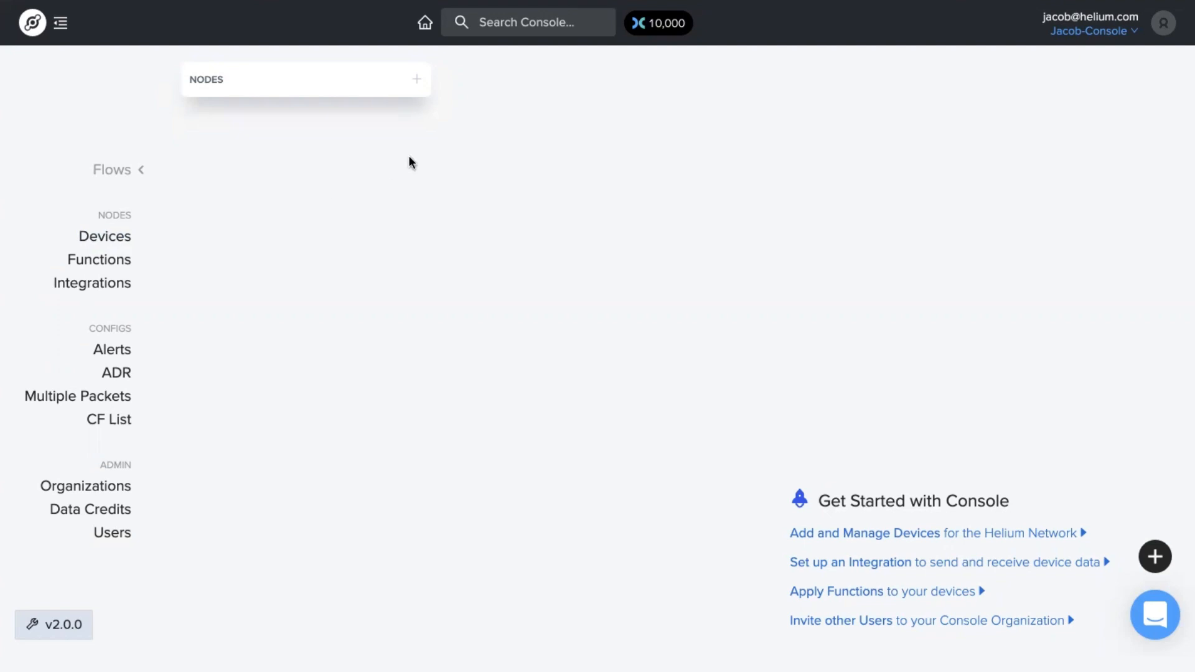
pyautogui.moveTo(201, 167)
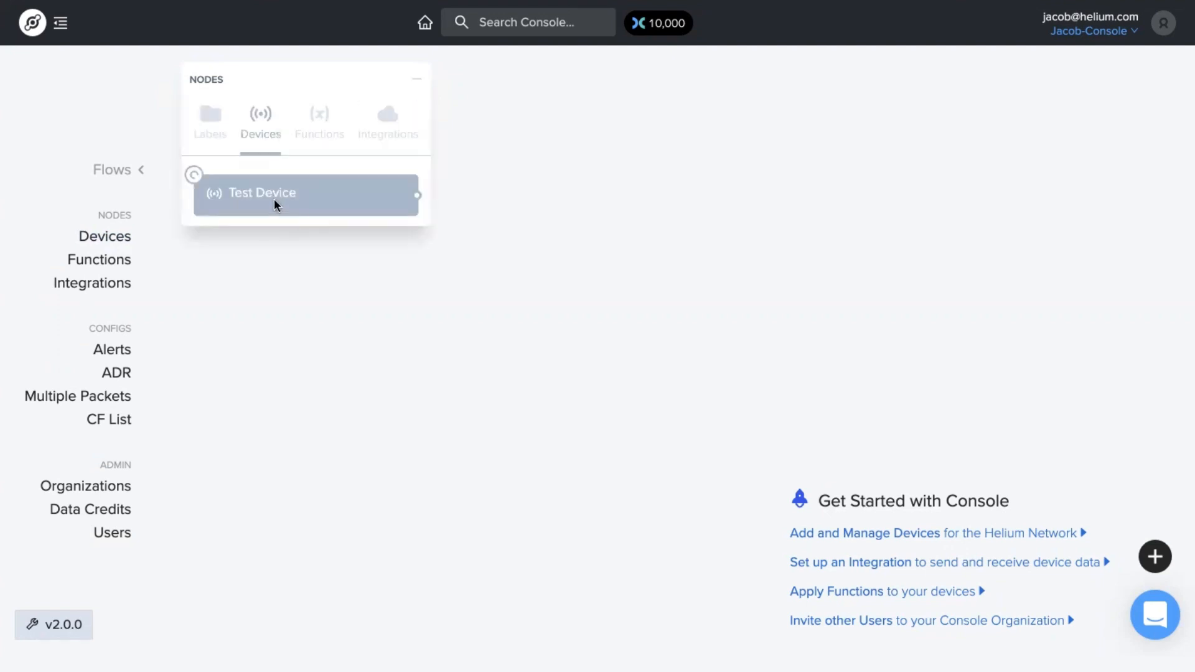
pyautogui.moveTo(291, 286)
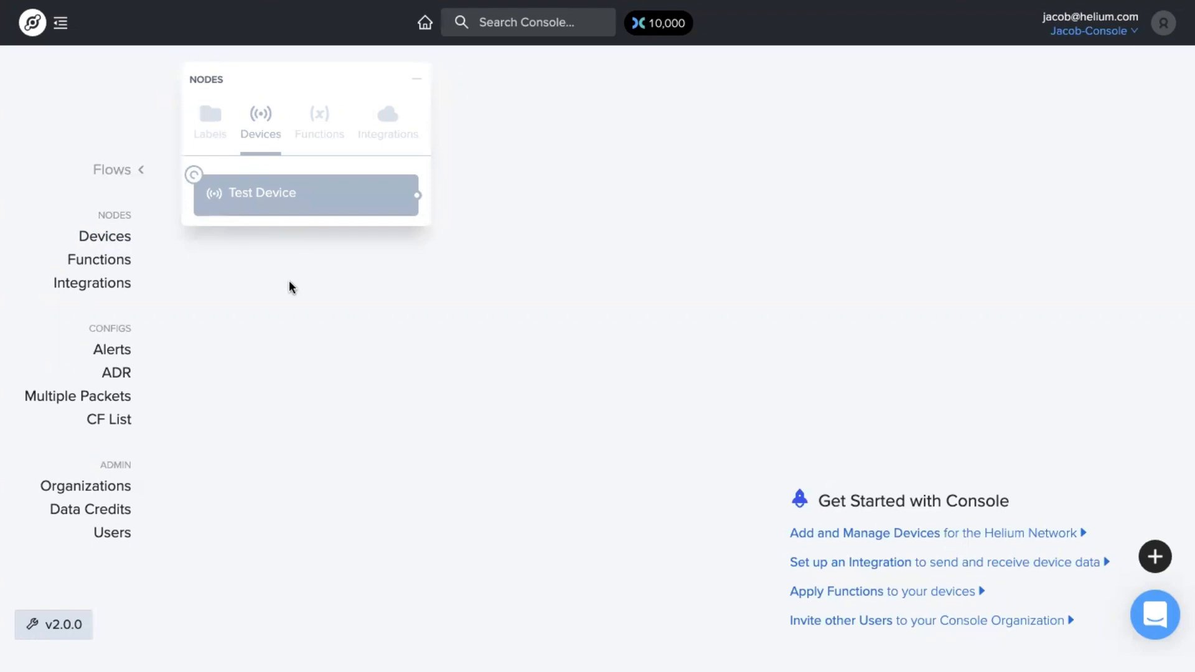
# Drop the Test Device node onto the flow canvas and save the changes
pyautogui.moveTo(305, 193); pyautogui.dragTo(310, 300)
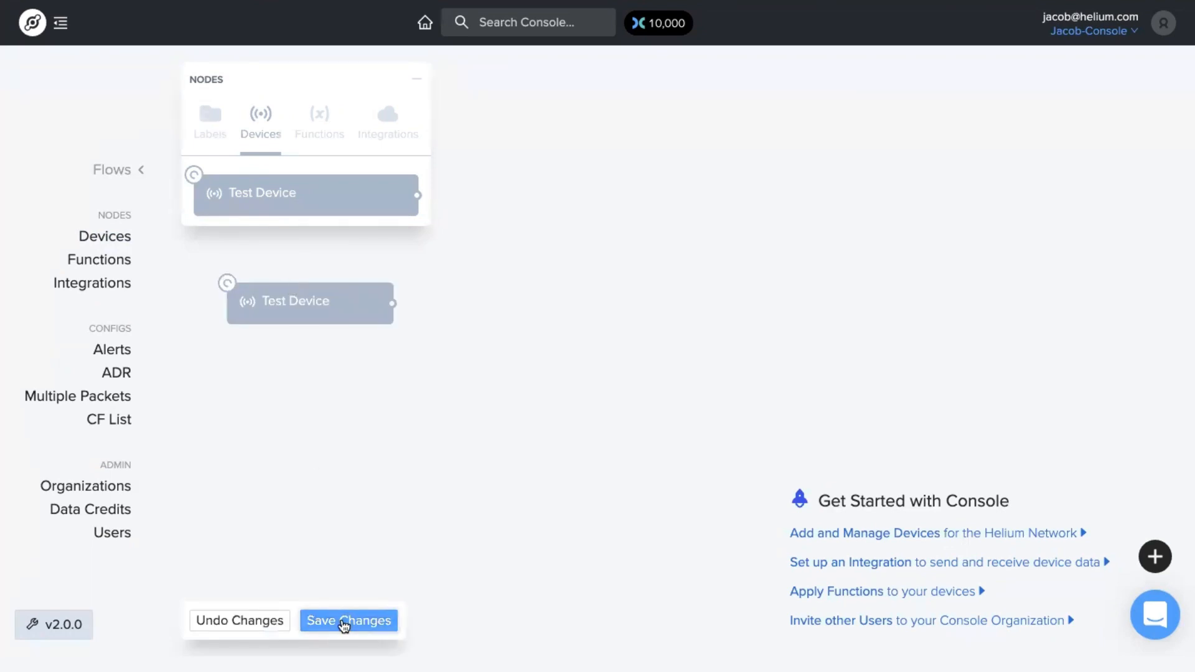
pyautogui.click(348, 620)
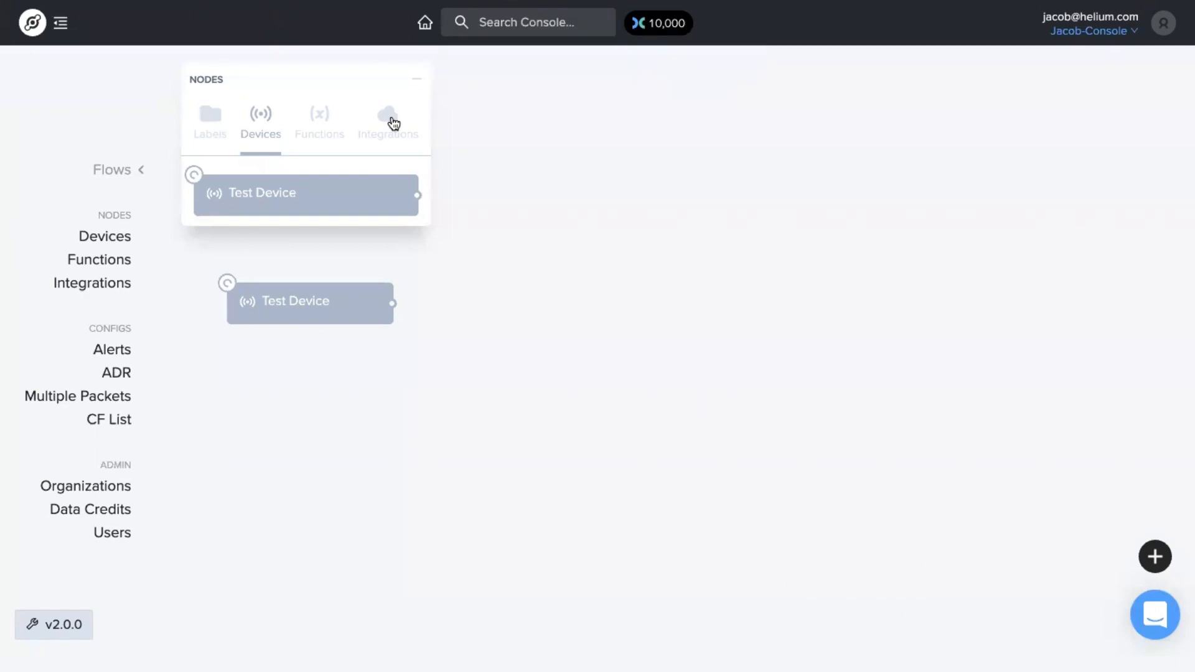
# From the Integrations page, start a new custom HTTP integration, landing on its empty setup form
pyautogui.click(388, 115)
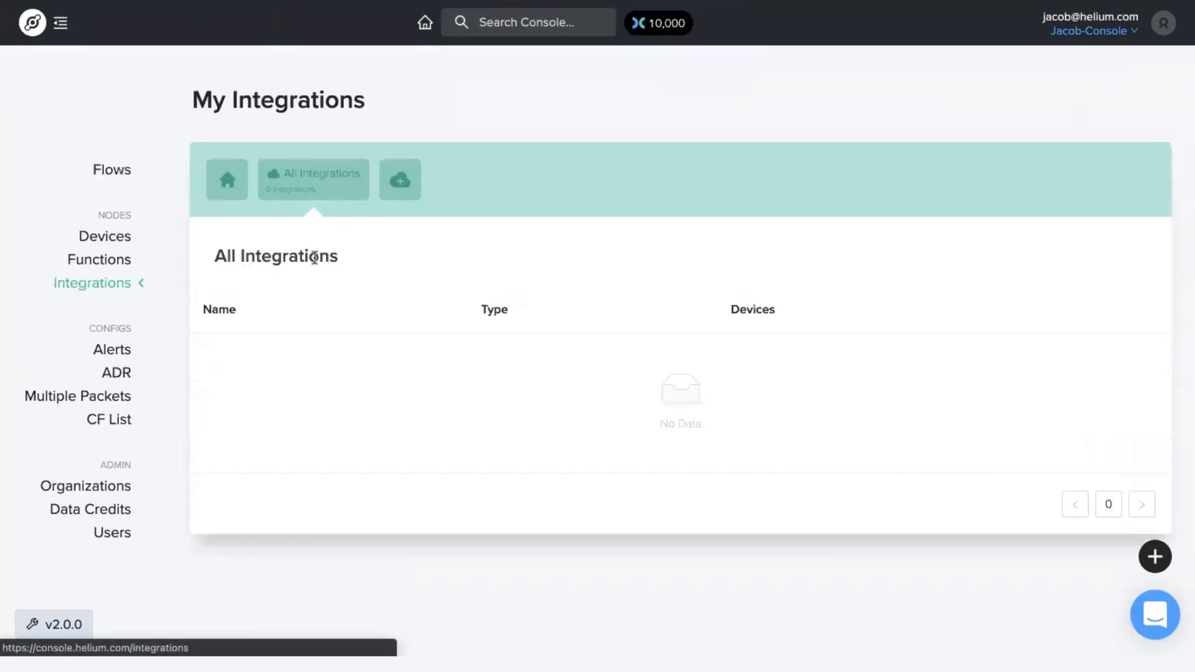
pyautogui.moveTo(393, 196)
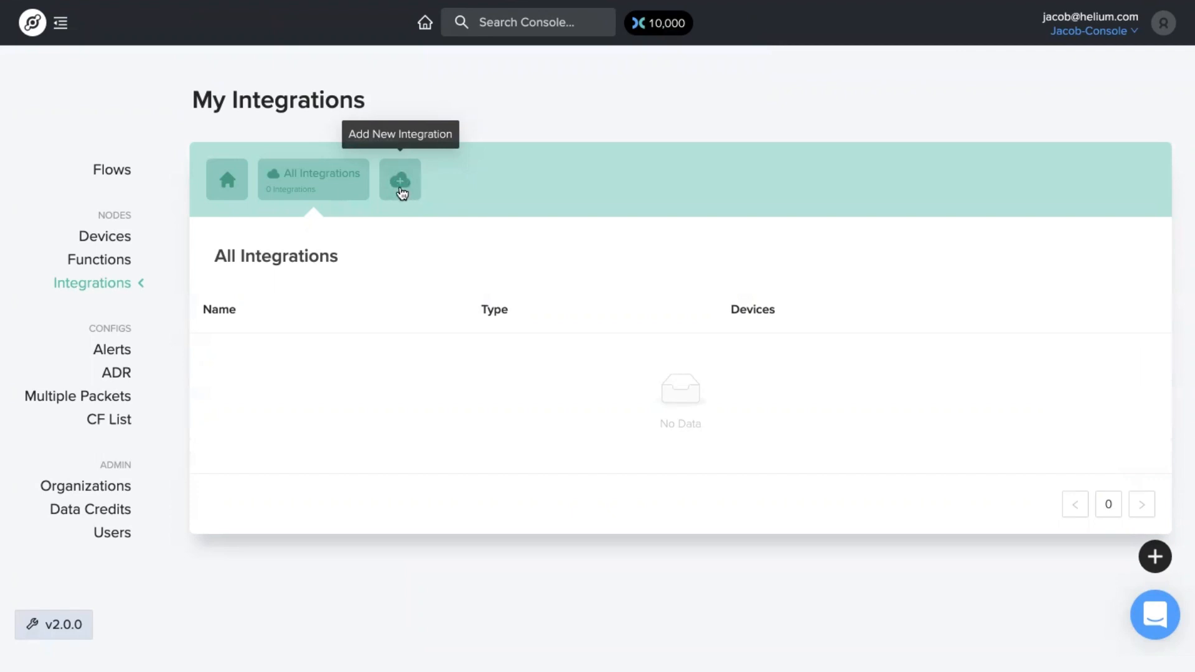
pyautogui.click(401, 180)
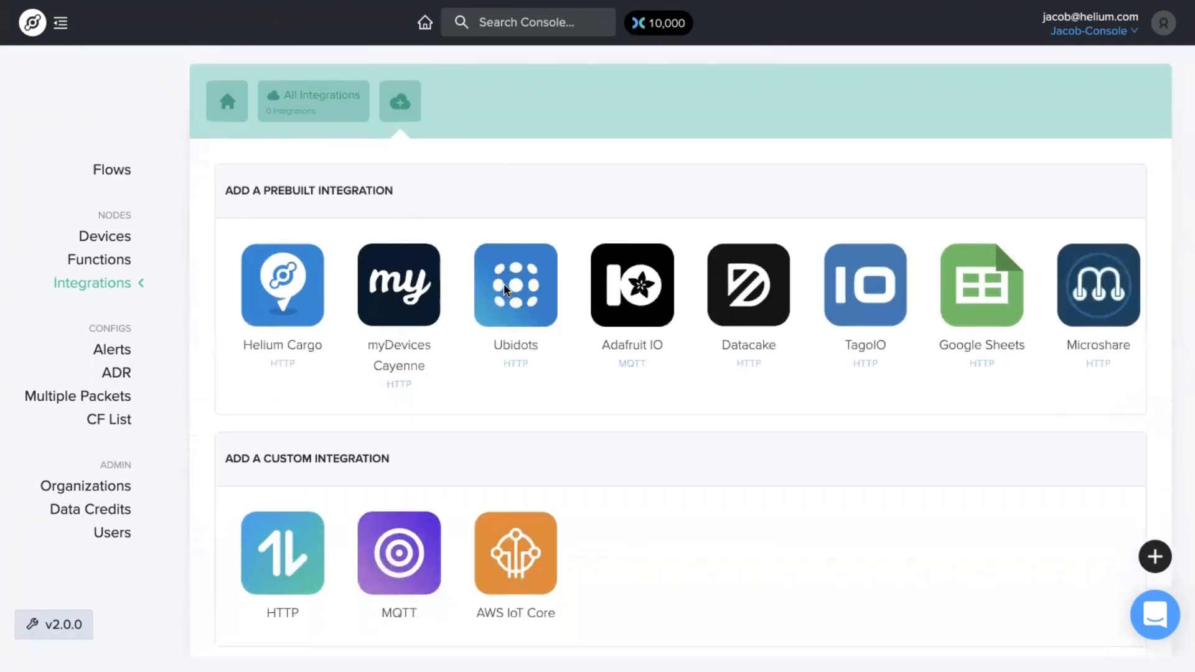
pyautogui.moveTo(993, 269)
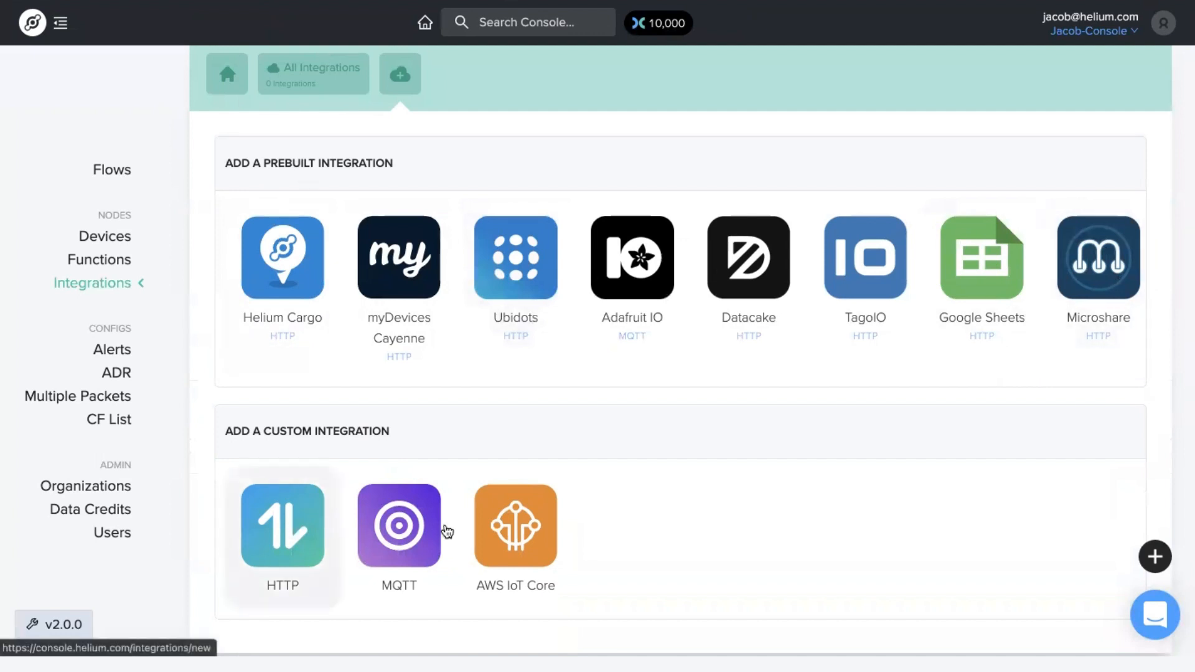
pyautogui.click(281, 524)
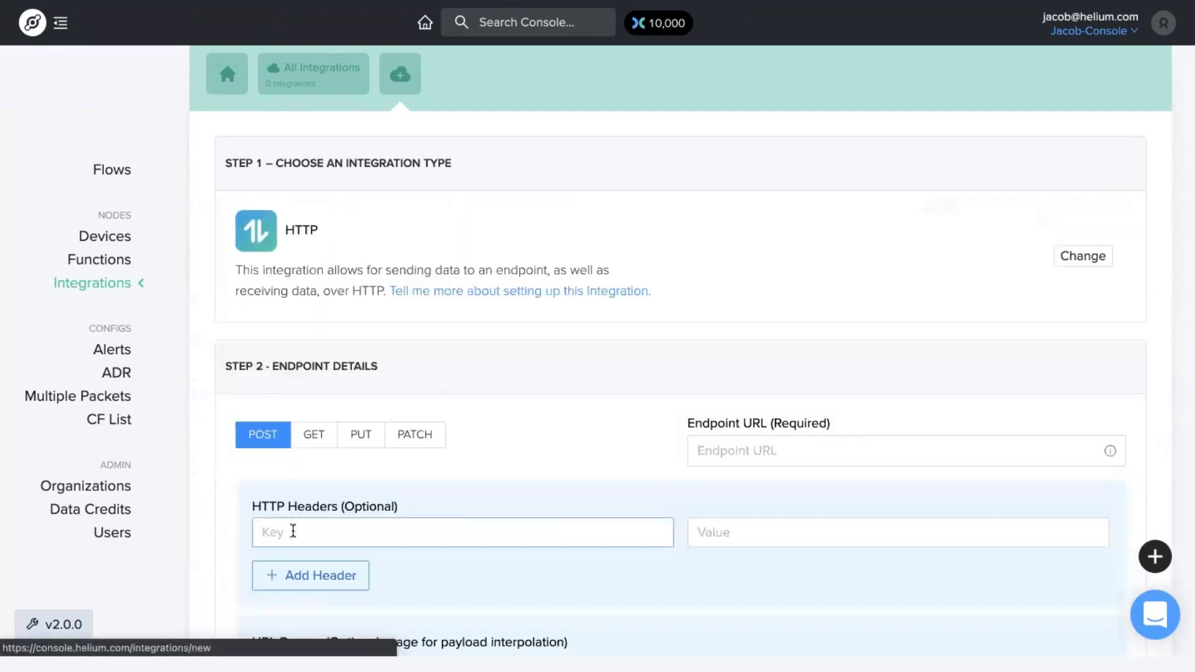
pyautogui.scroll(-3)
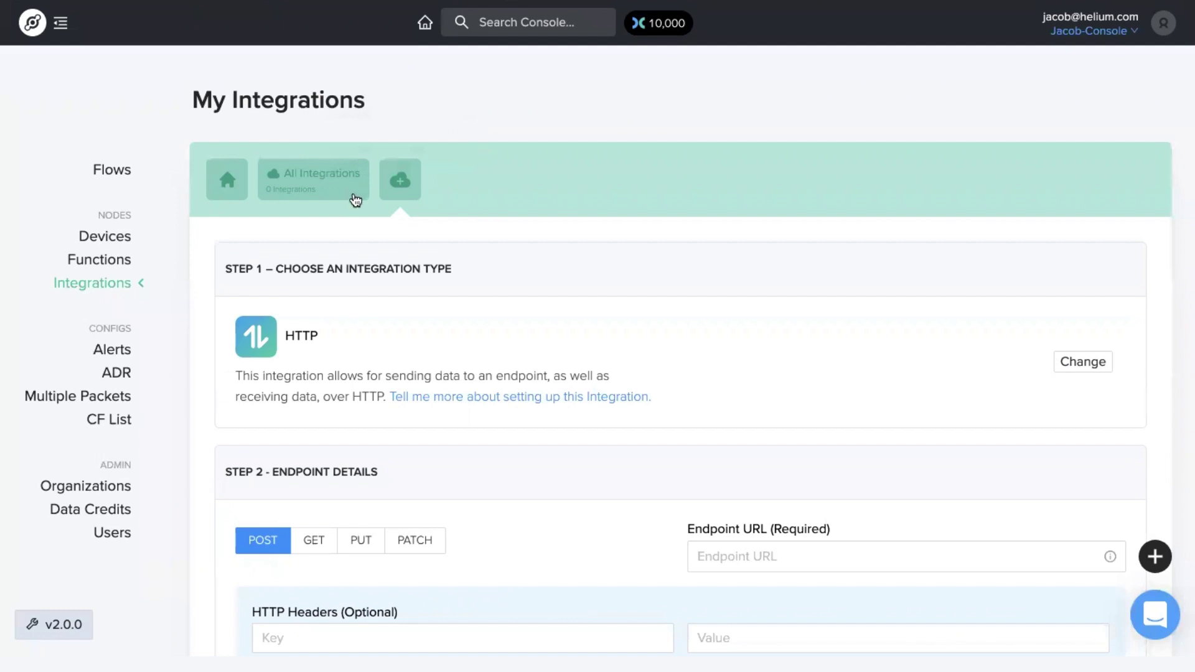
# Switch to myDevices Cayenne instead and add the integration with the name 'Cayenne'
pyautogui.click(401, 180)
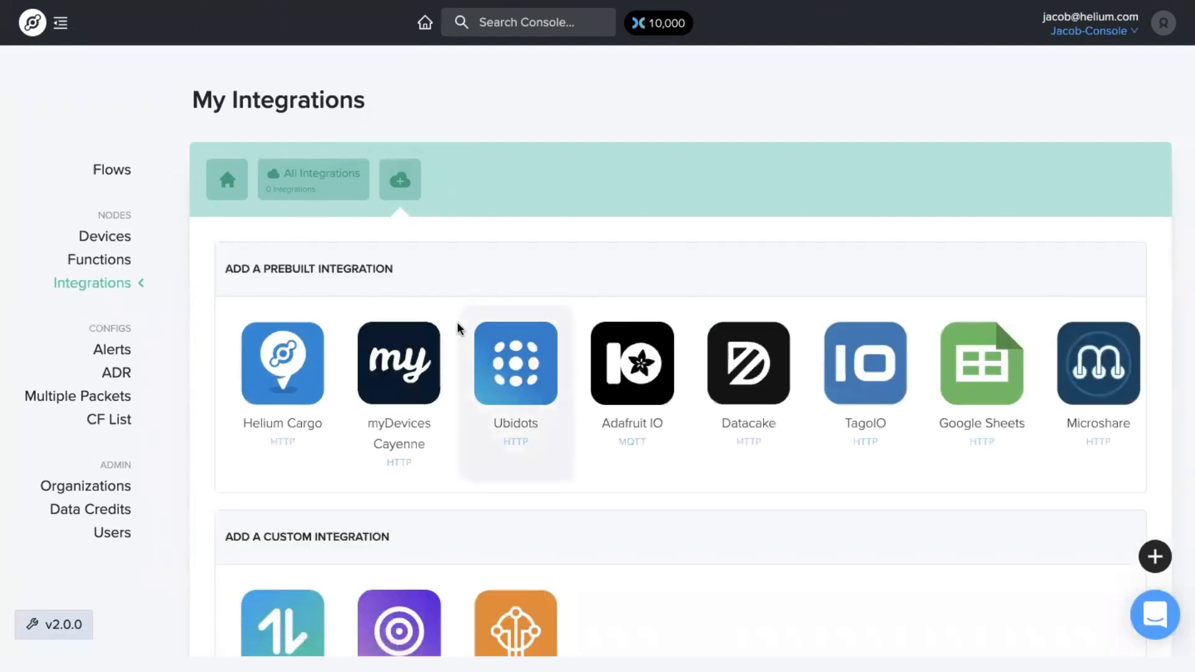
pyautogui.moveTo(401, 363)
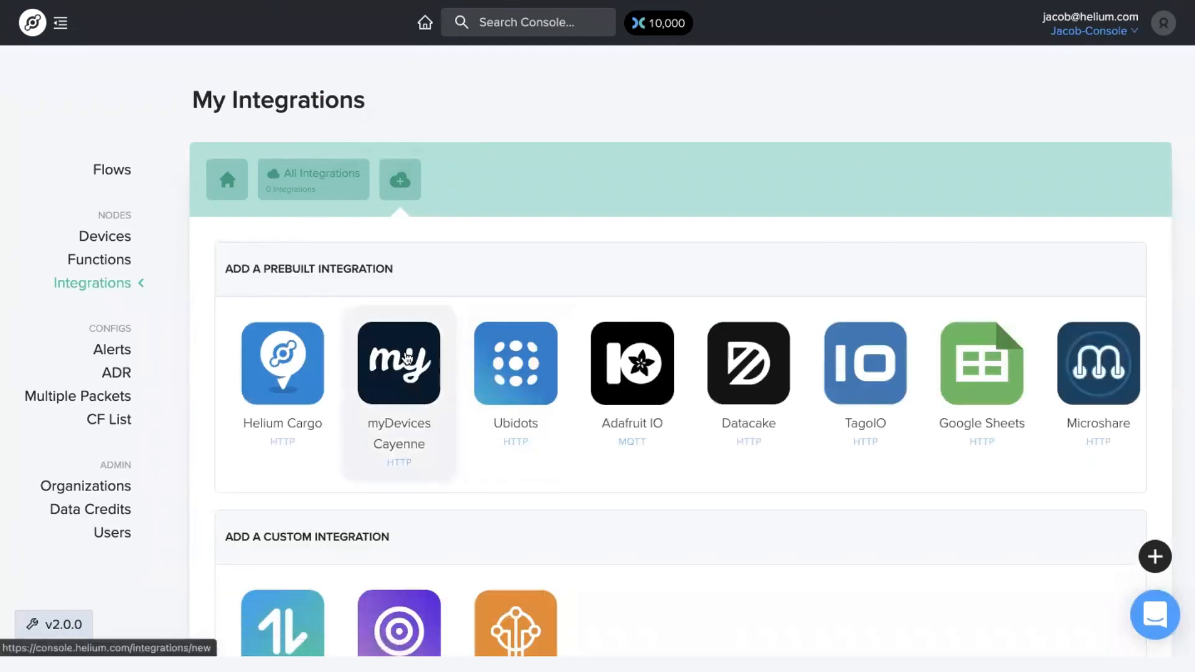
pyautogui.click(398, 363)
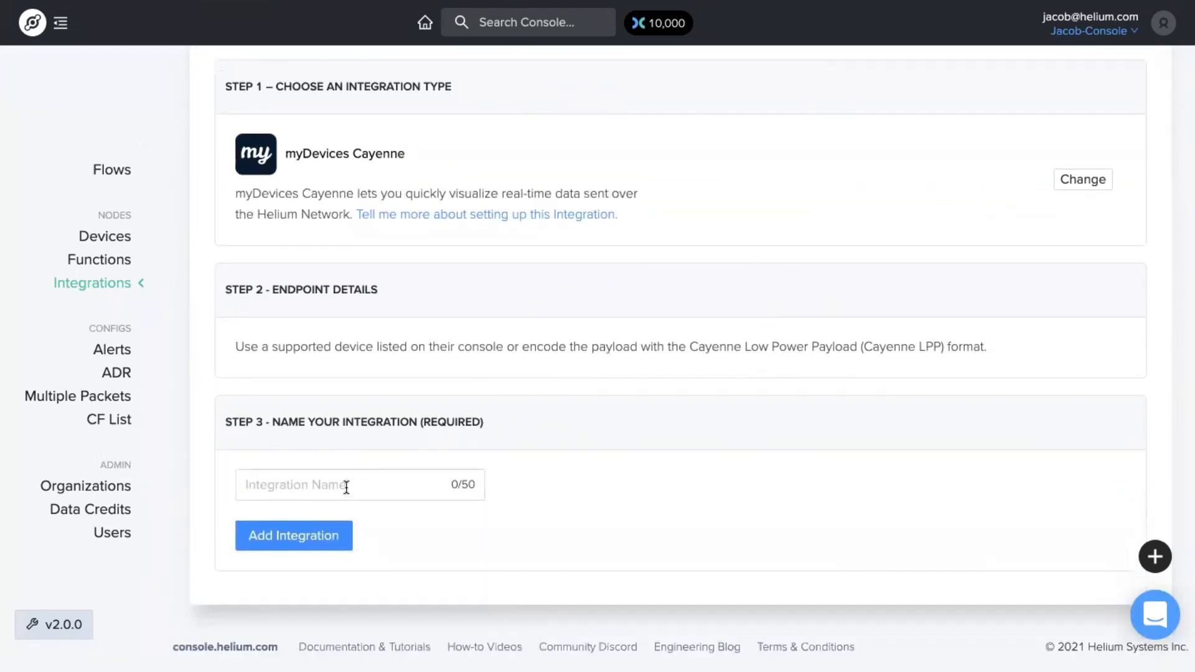
pyautogui.write('Cayenne')
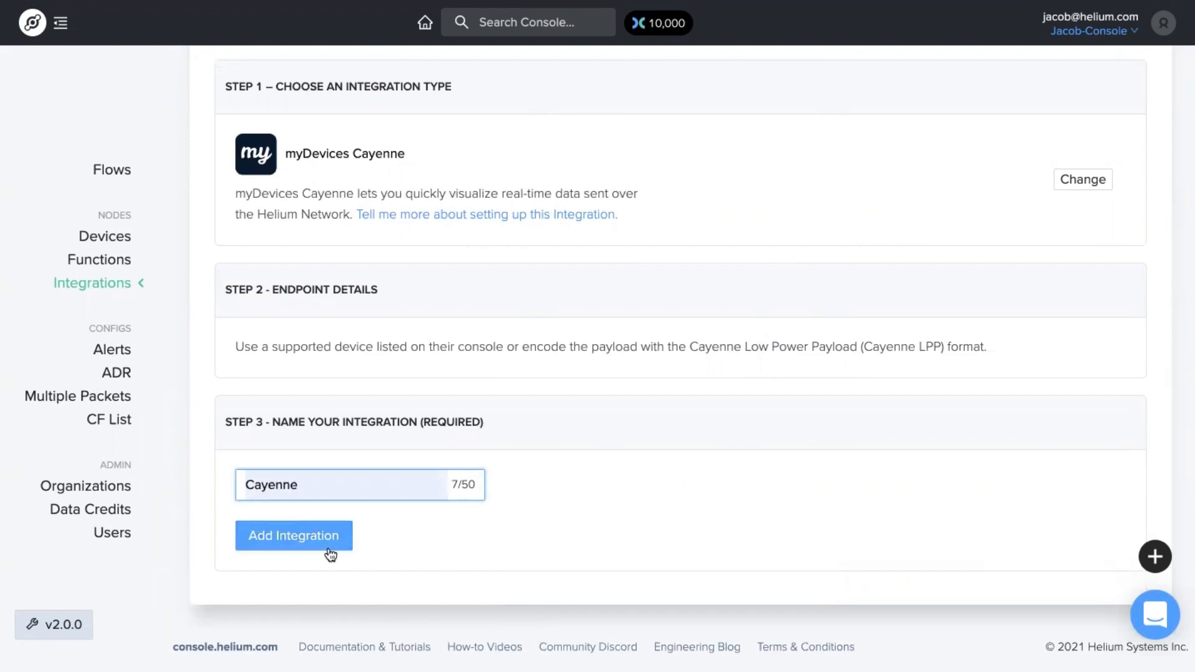
pyautogui.click(294, 535)
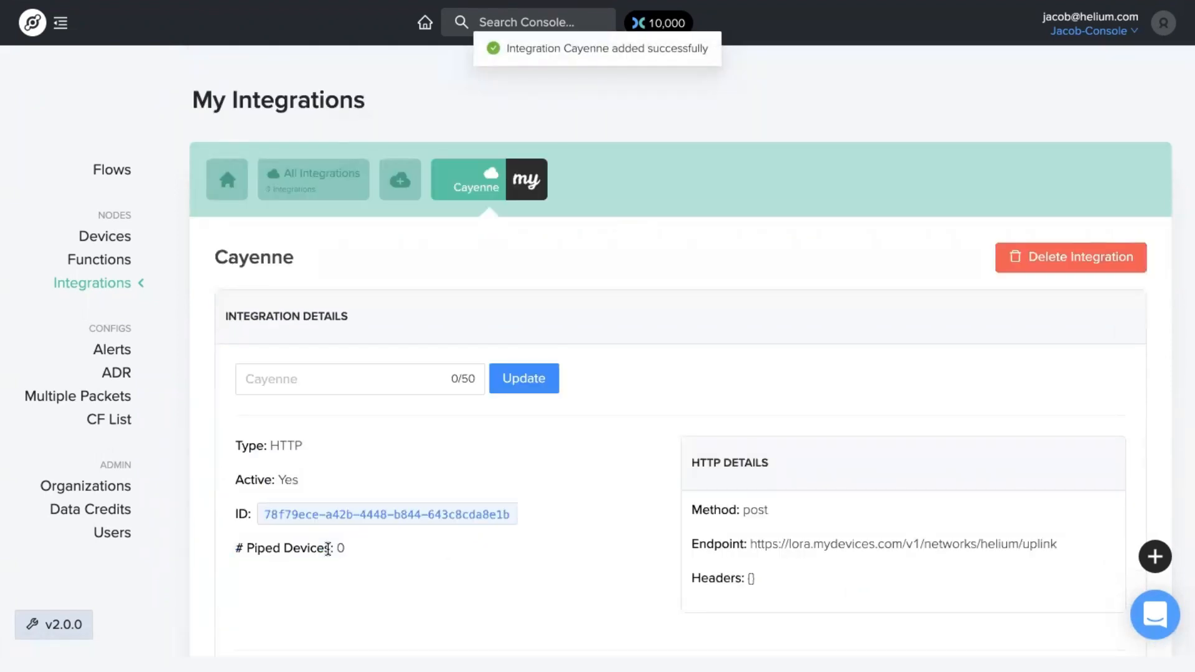
pyautogui.moveTo(112, 179)
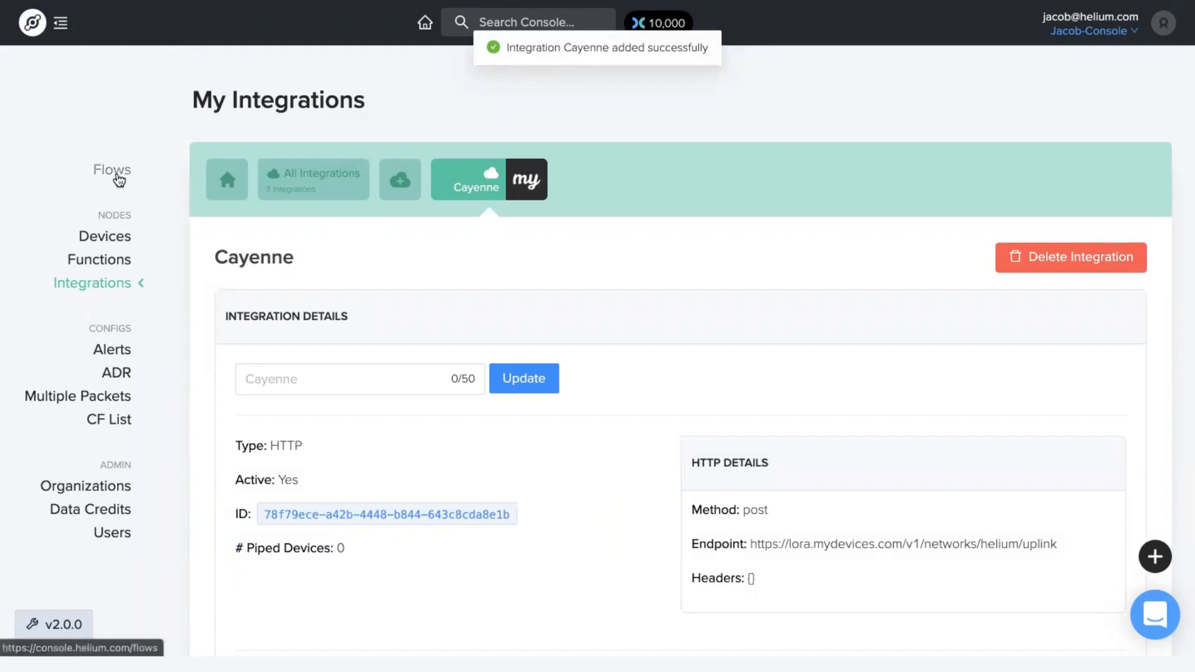
# Back on Flows, drop the Cayenne integration node right of Test Device and save the changes
pyautogui.click(112, 169)
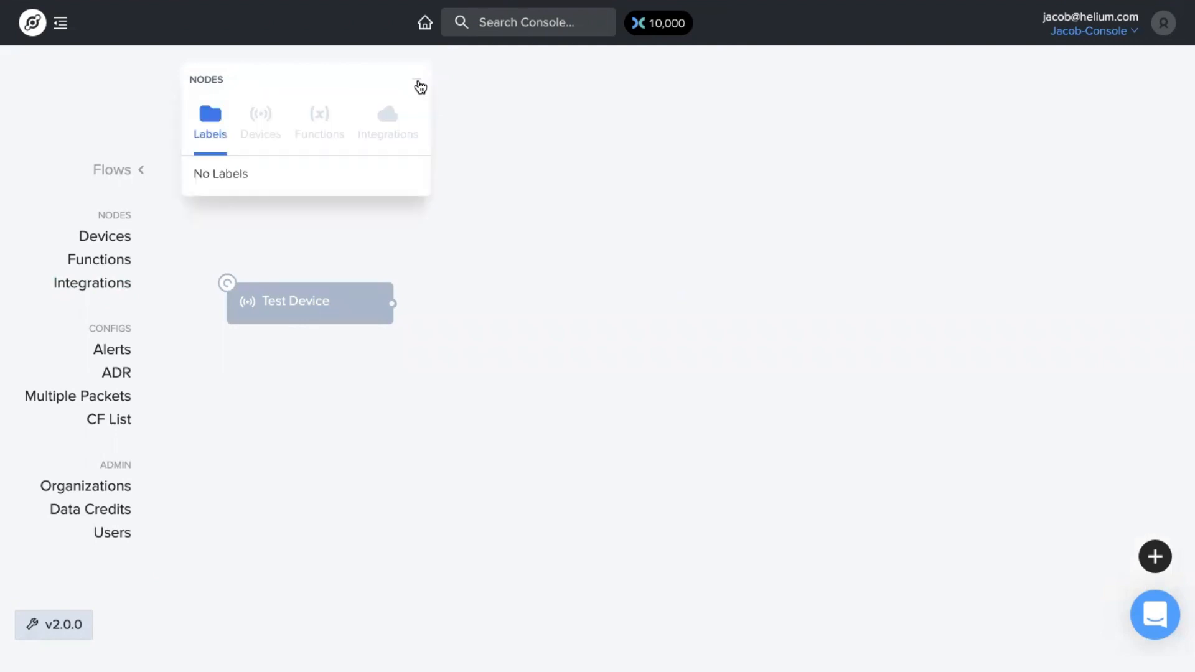
pyautogui.click(388, 118)
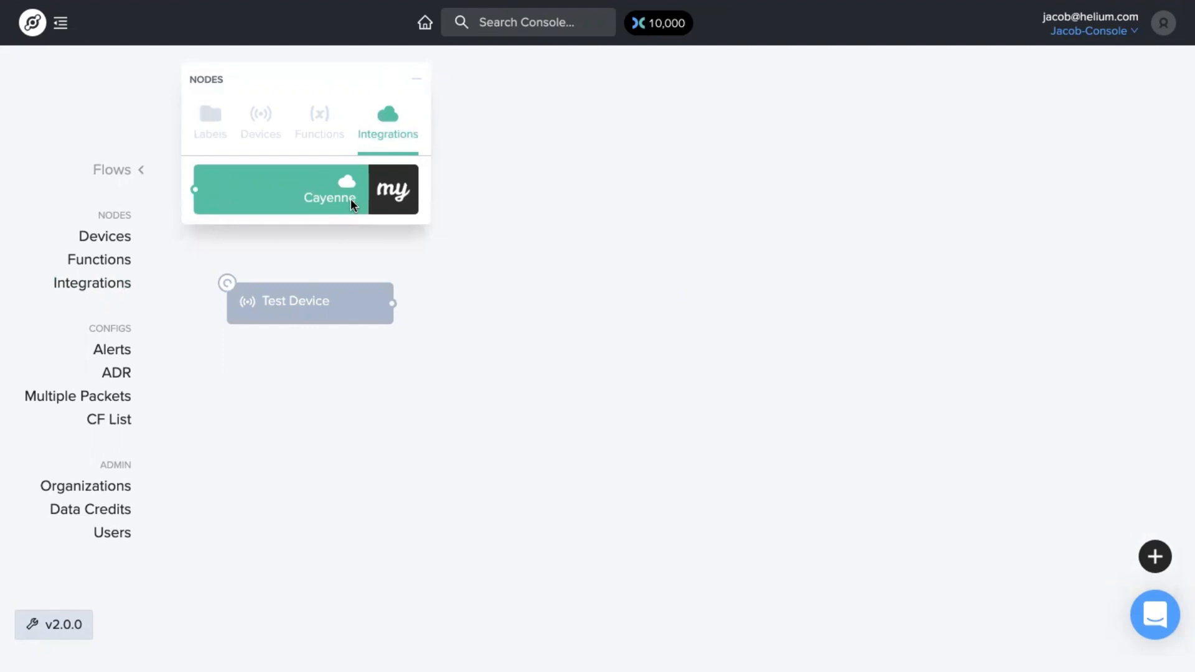
pyautogui.moveTo(612, 313)
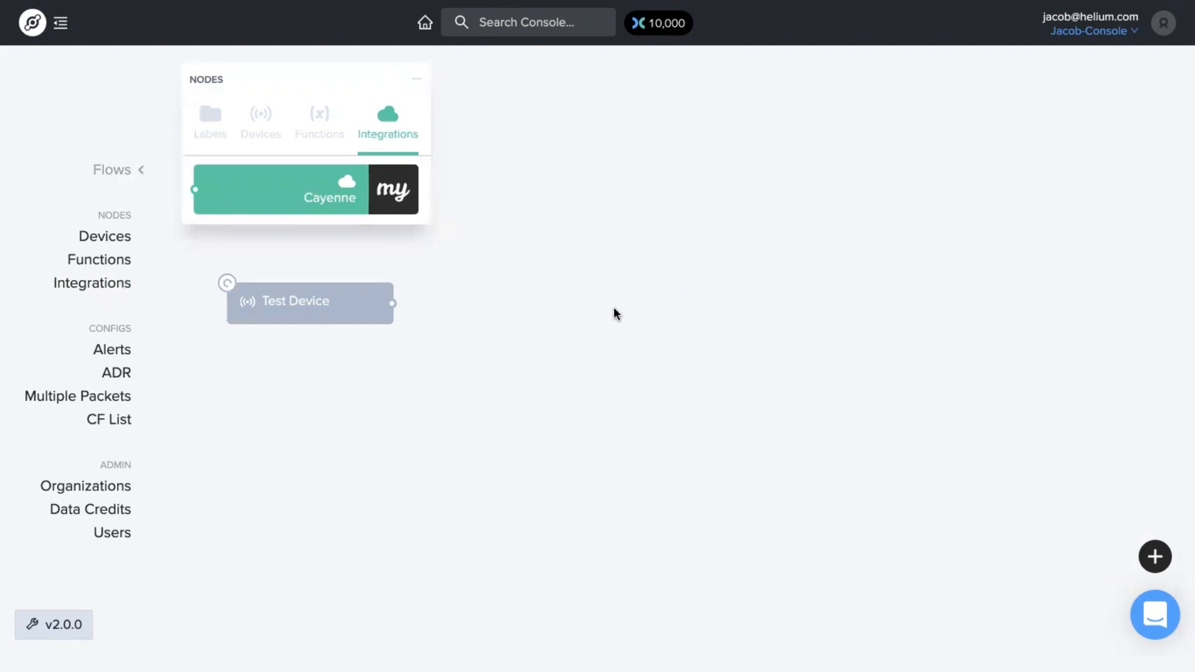
pyautogui.moveTo(305, 189); pyautogui.dragTo(633, 340)
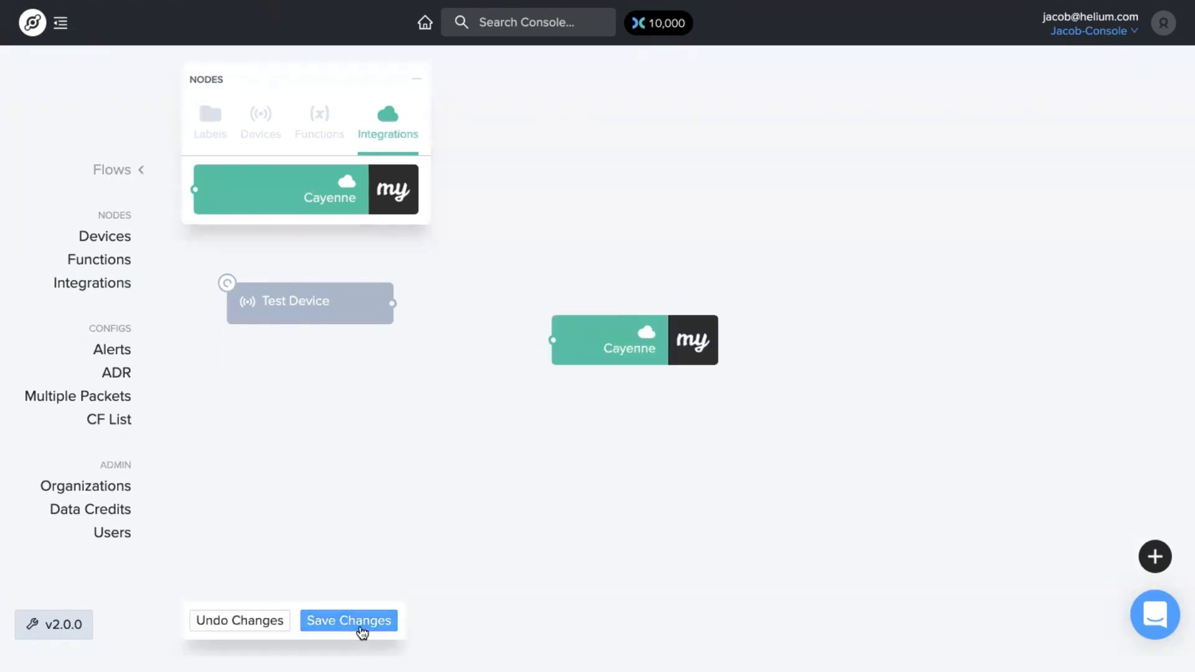
pyautogui.click(348, 620)
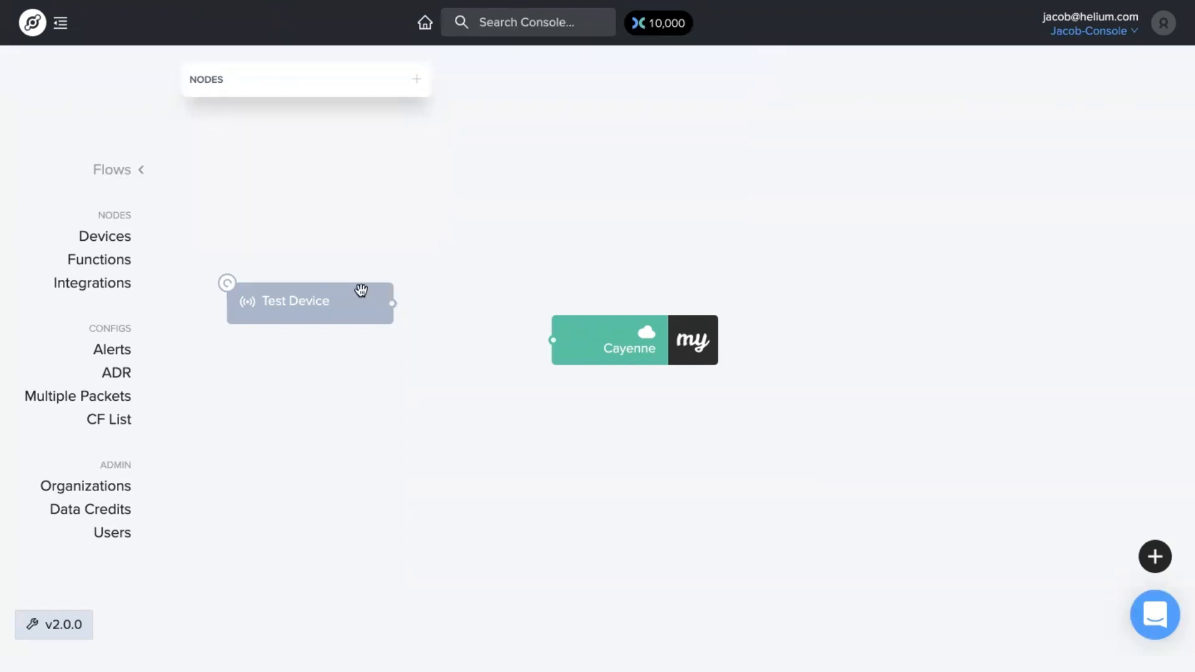
pyautogui.moveTo(606, 340)
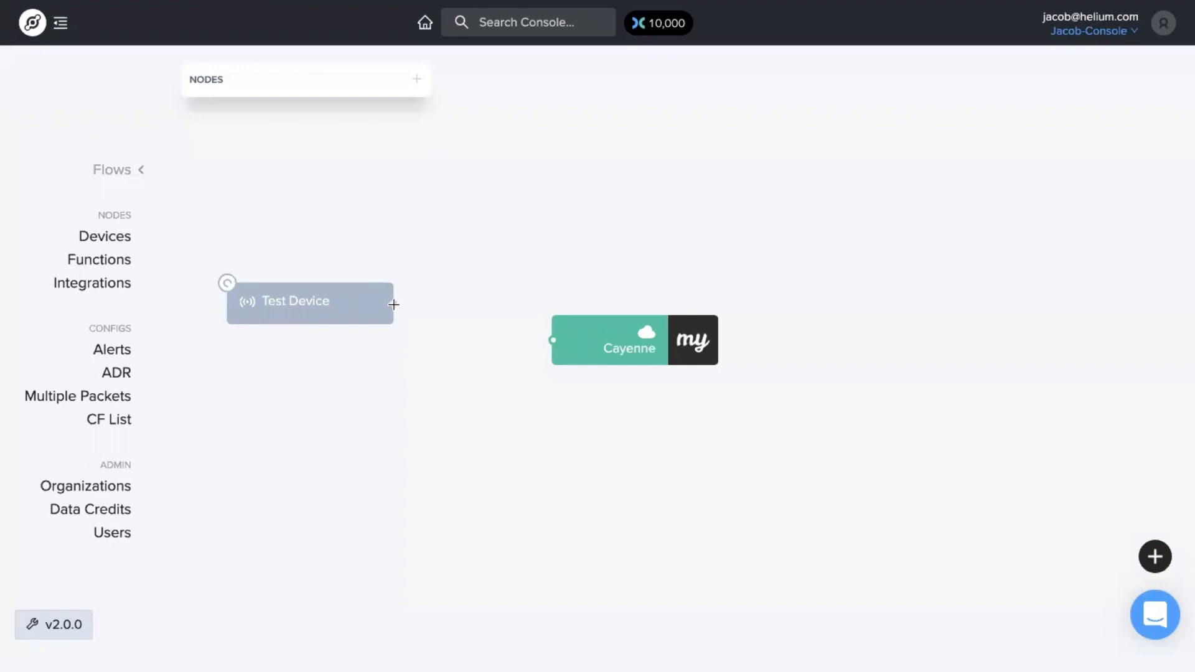
# Link Test Device's output to the Cayenne node's input and save the flow
pyautogui.moveTo(394, 304); pyautogui.dragTo(554, 340)
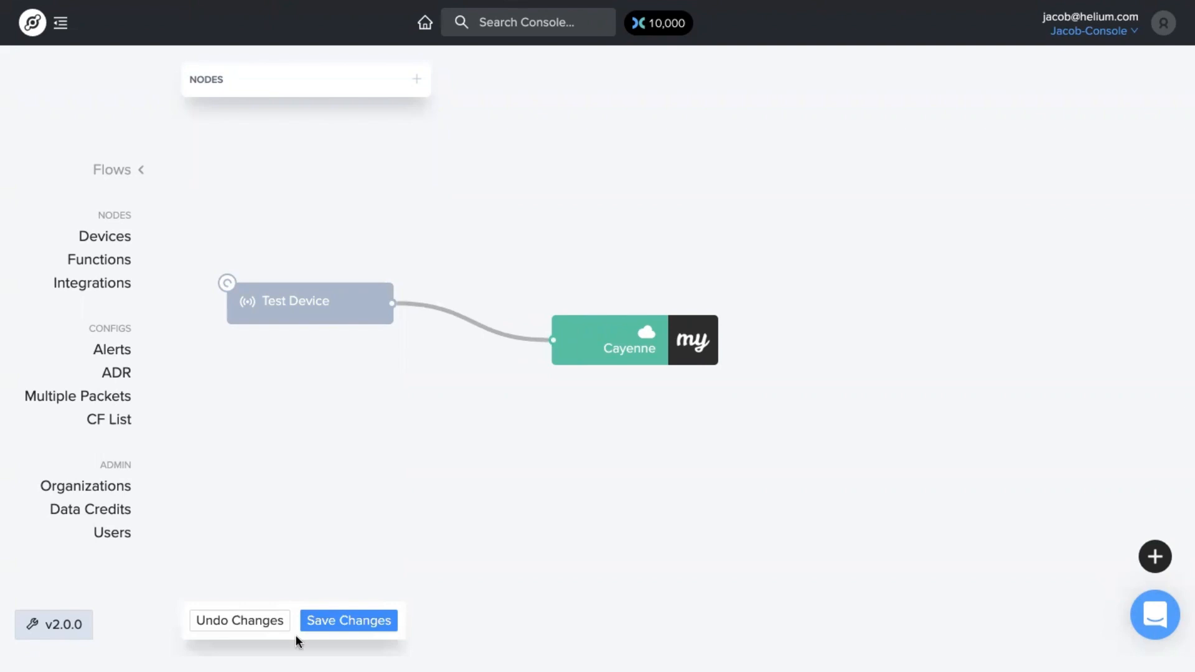
pyautogui.click(349, 620)
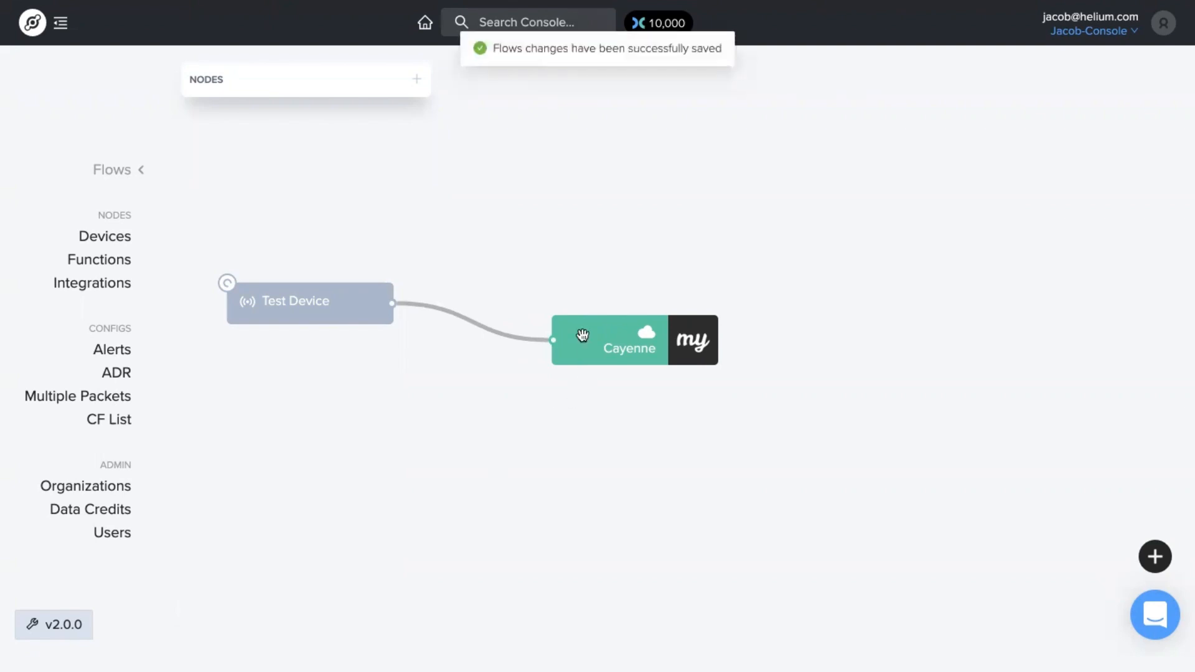
pyautogui.moveTo(674, 387)
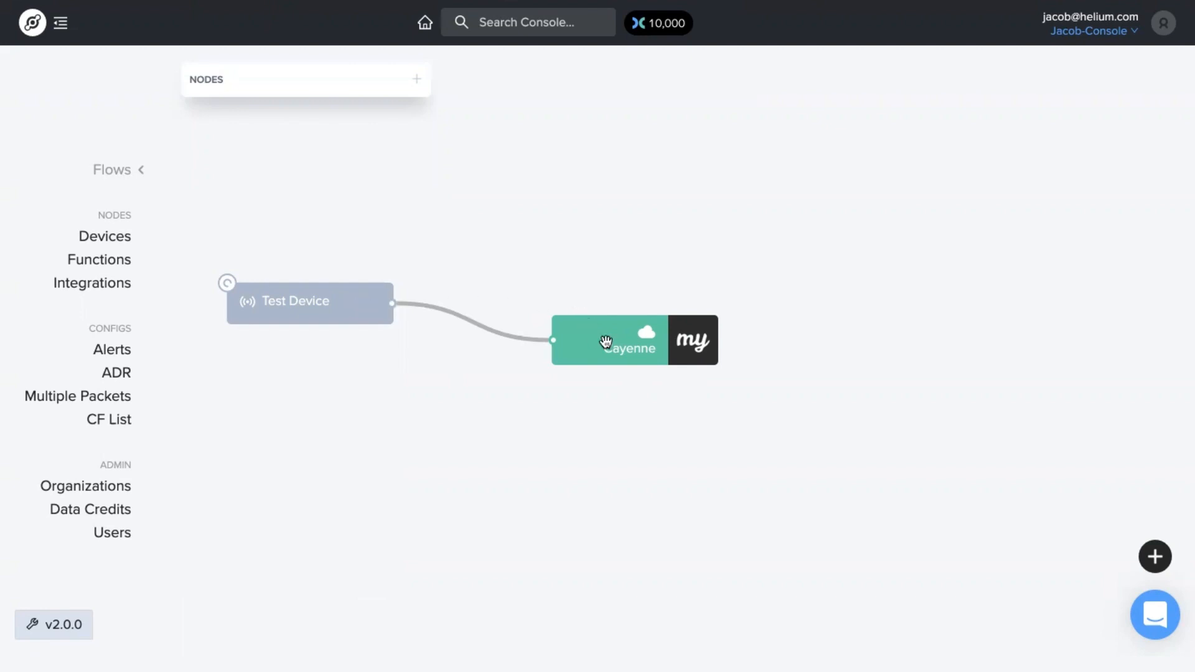
pyautogui.moveTo(674, 376)
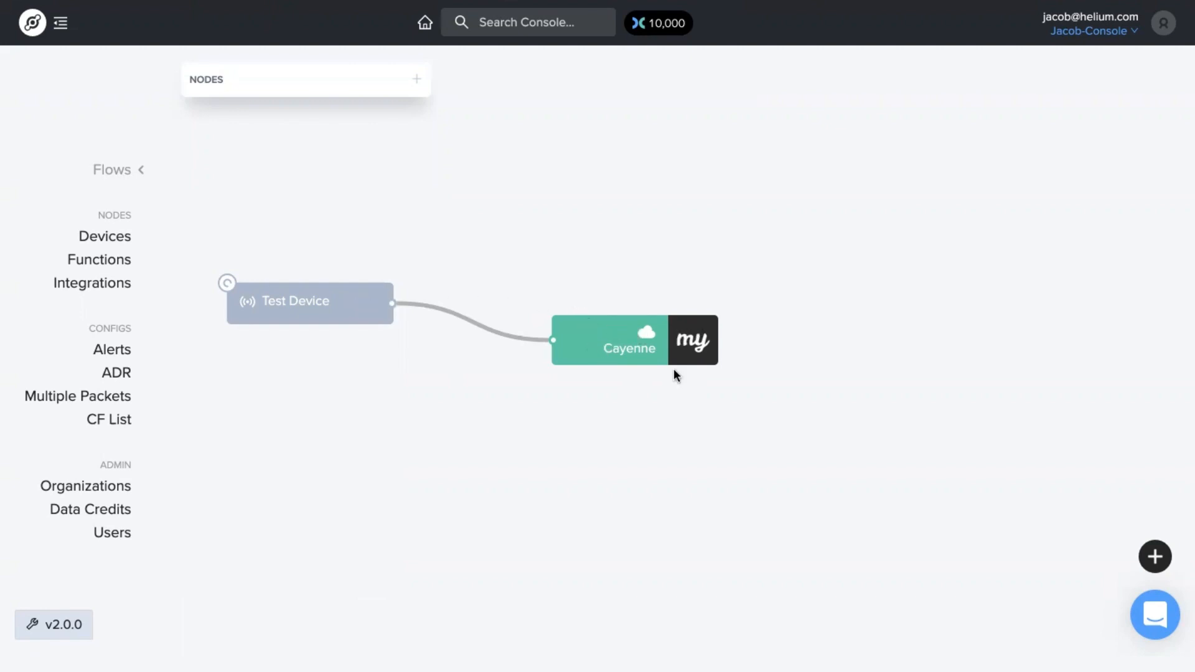
# Use the bottom-right + button's Add Integration option to reach the integration catalogue
pyautogui.click(1156, 557)
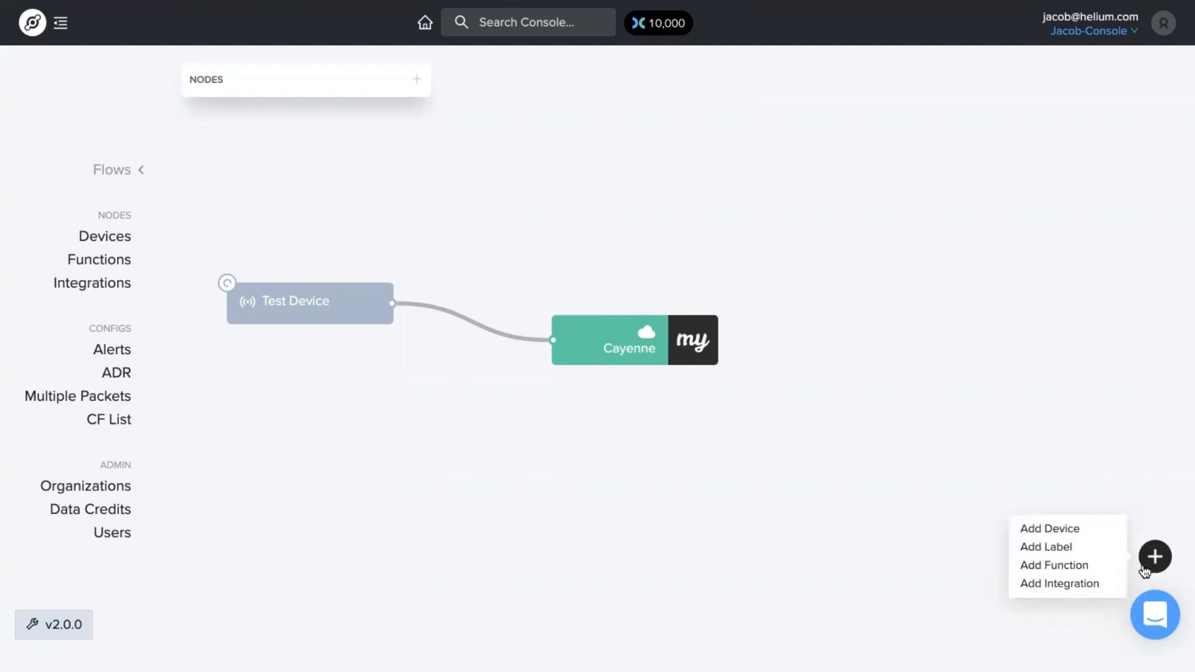
pyautogui.click(1059, 583)
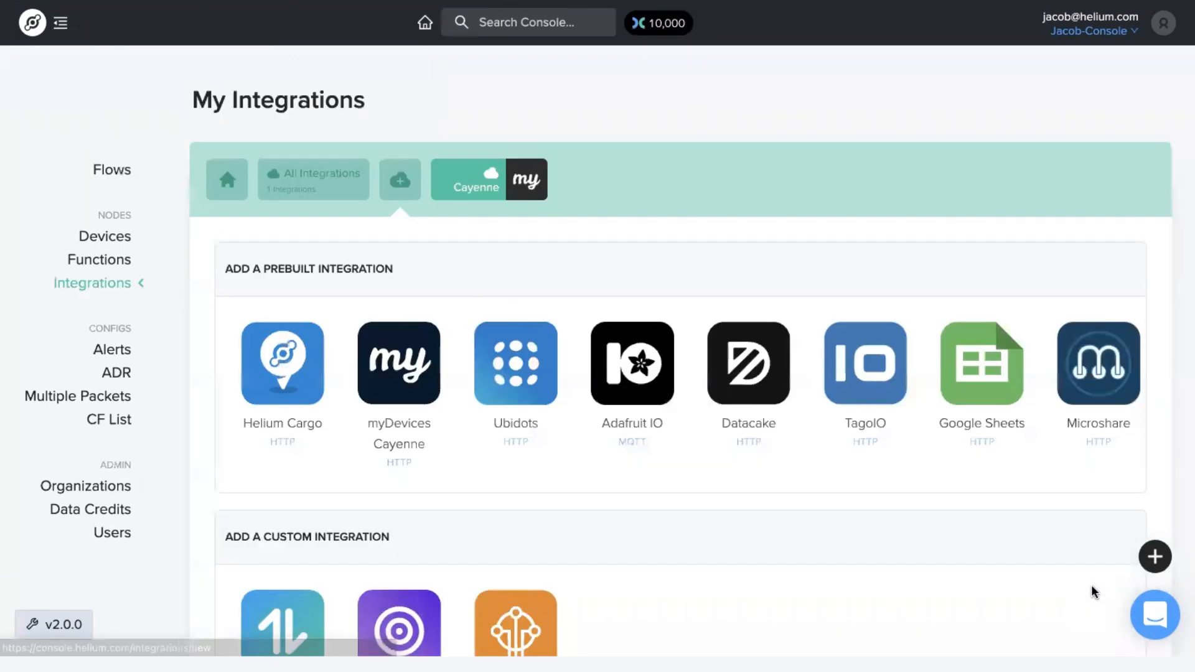